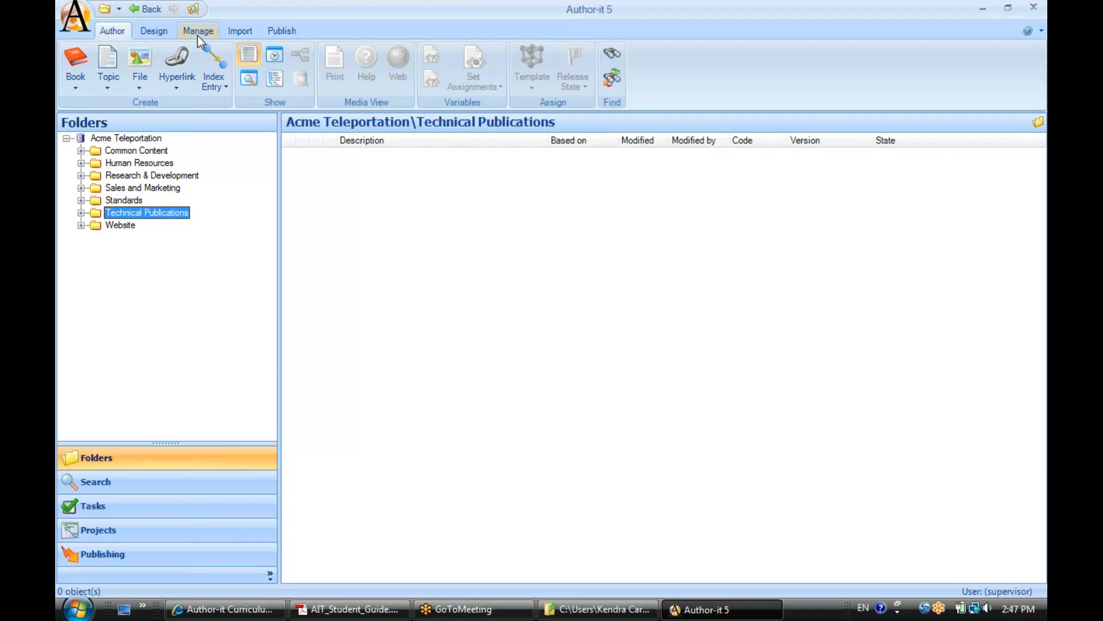
Browse the Author and Design ribbons, ending on the Manage ribbon's folder and versioning commands
{"action": "left_click", "coordinate": [112, 30]}
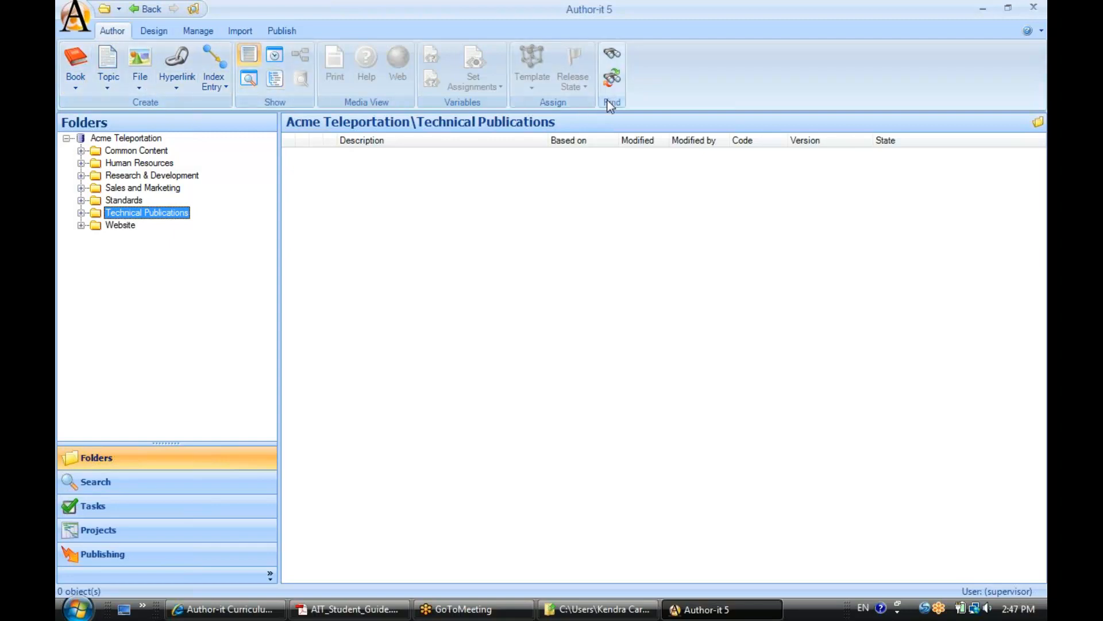
{"action": "left_click", "coordinate": [153, 30]}
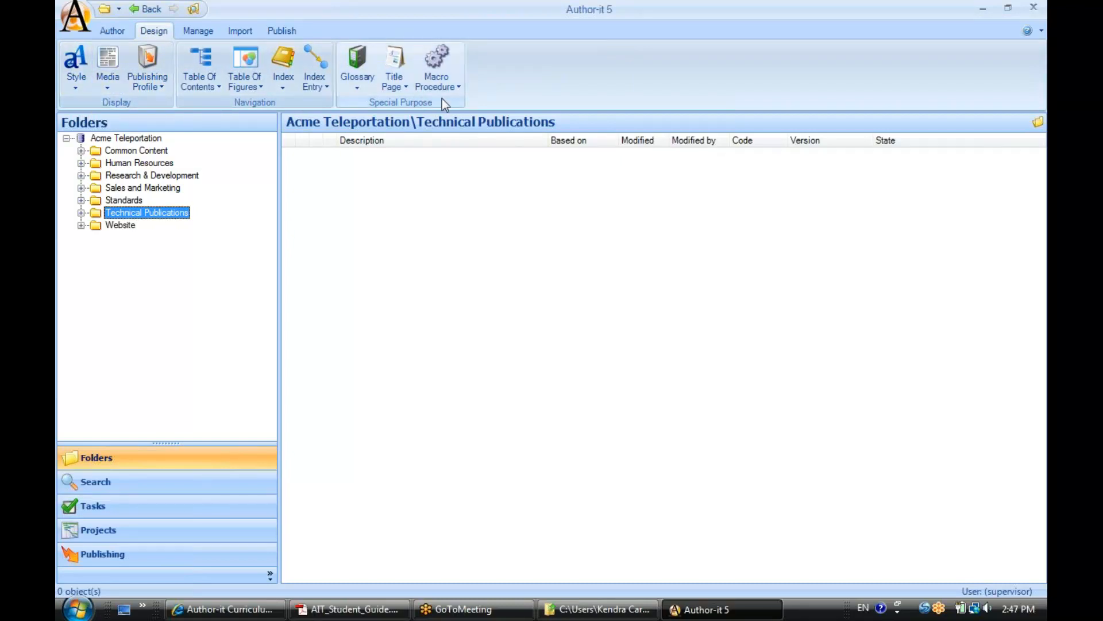
{"action": "left_click", "coordinate": [197, 31]}
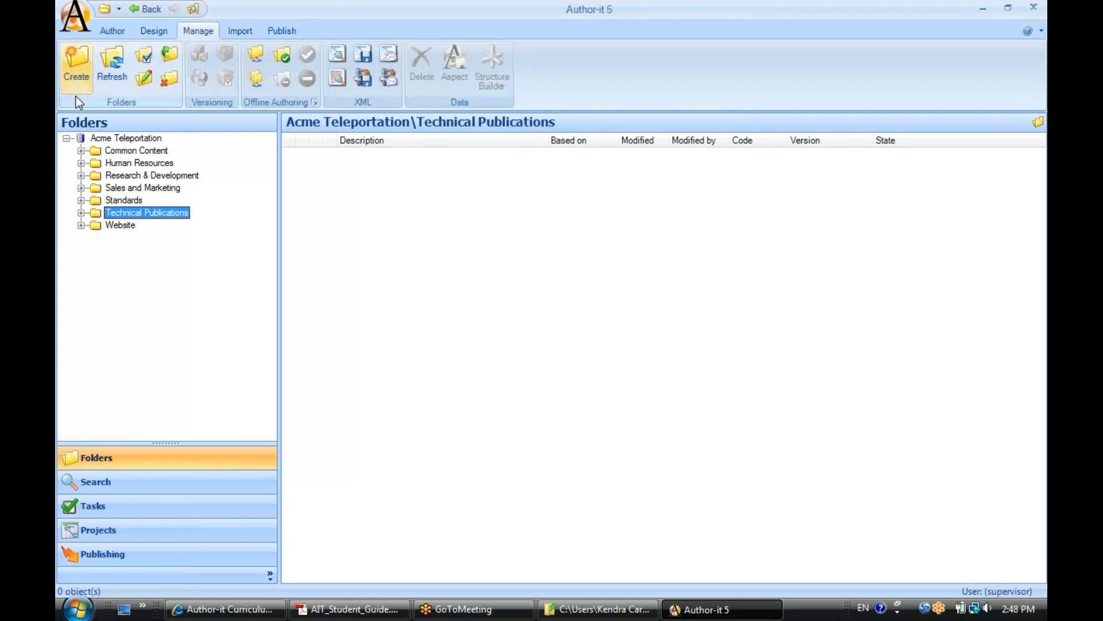
{"action": "mouse_move", "coordinate": [98, 107]}
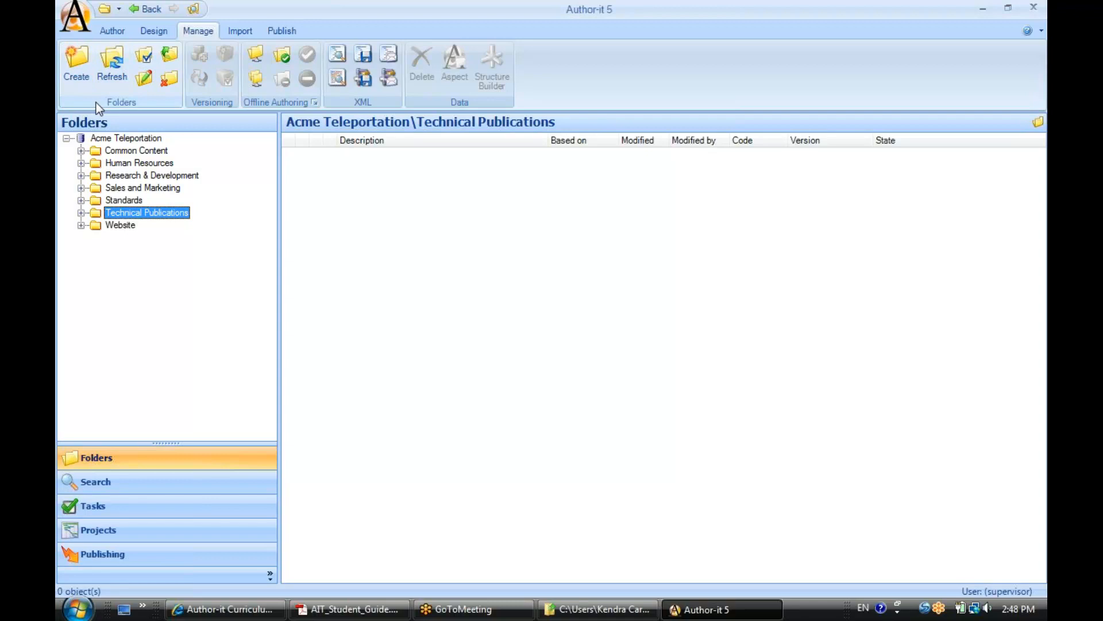
{"action": "mouse_move", "coordinate": [104, 106]}
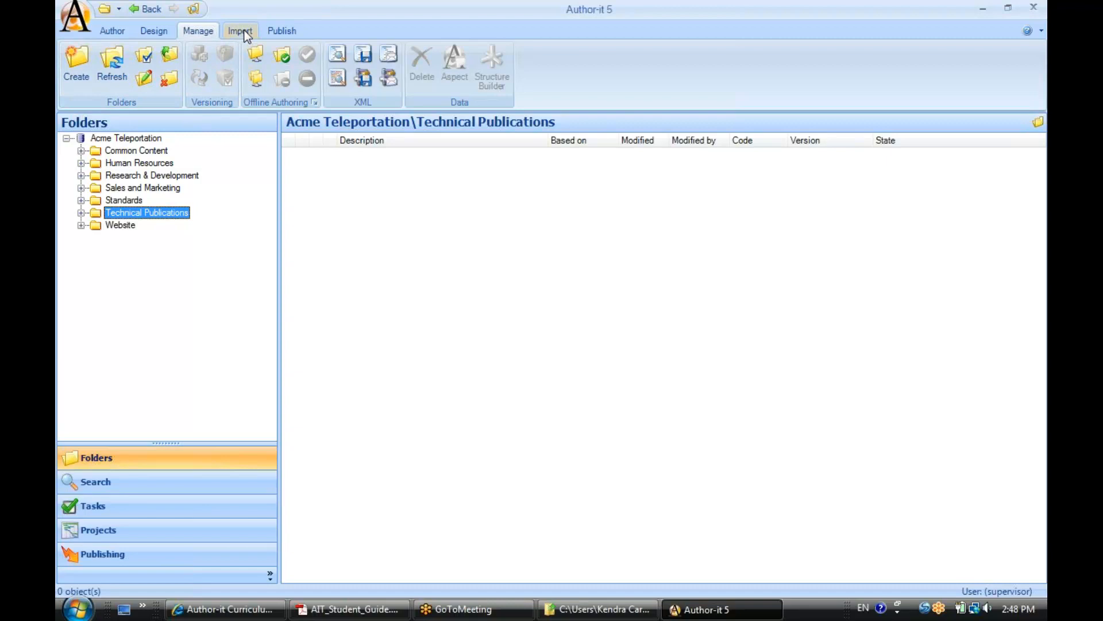
Review the Import ribbon's commands, then display the Publish ribbon for print, web, help and XML
{"action": "left_click", "coordinate": [241, 30]}
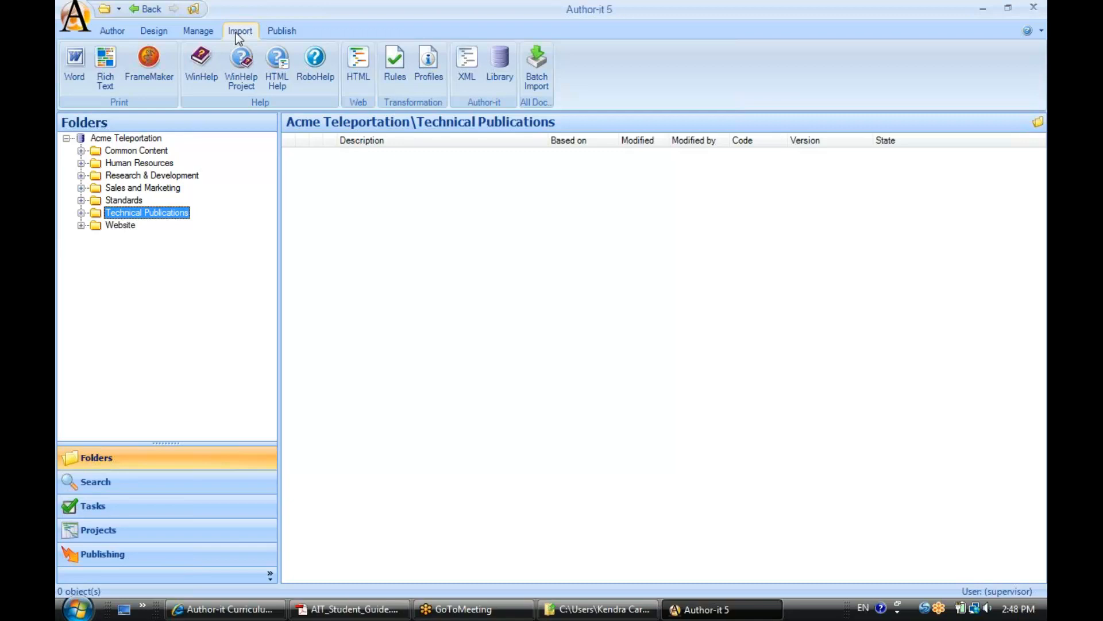
{"action": "mouse_move", "coordinate": [243, 41]}
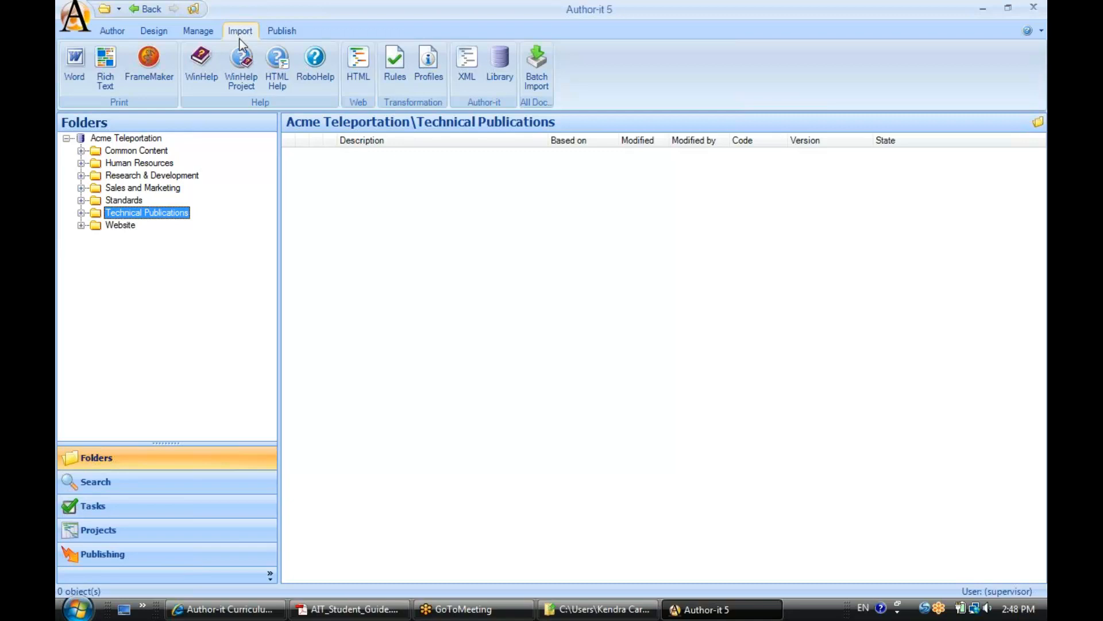
{"action": "mouse_move", "coordinate": [74, 64]}
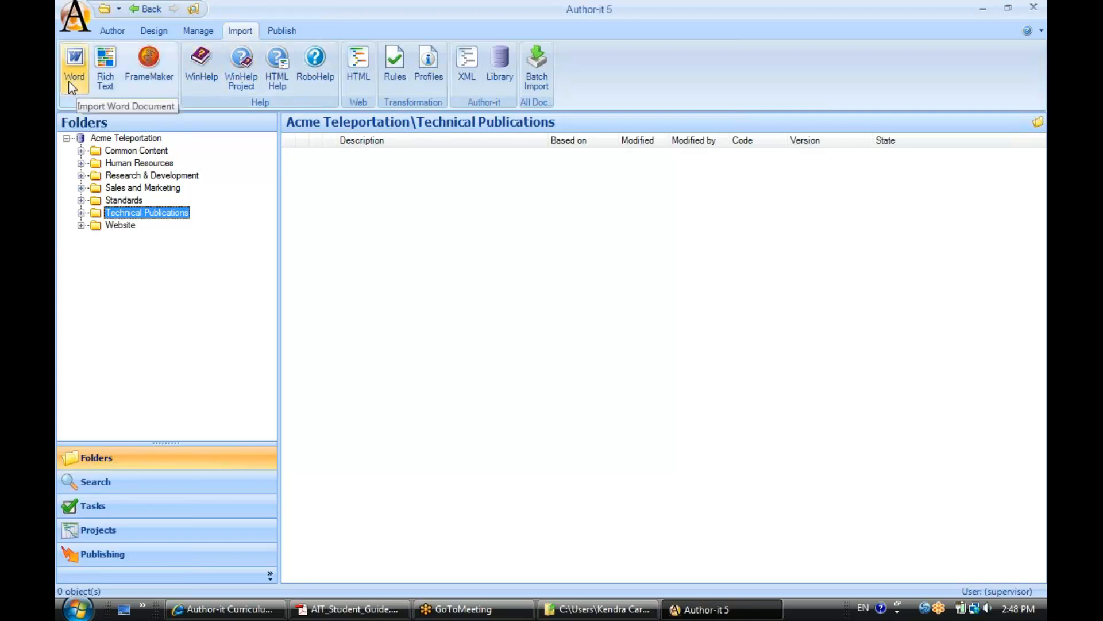
{"action": "mouse_move", "coordinate": [148, 67]}
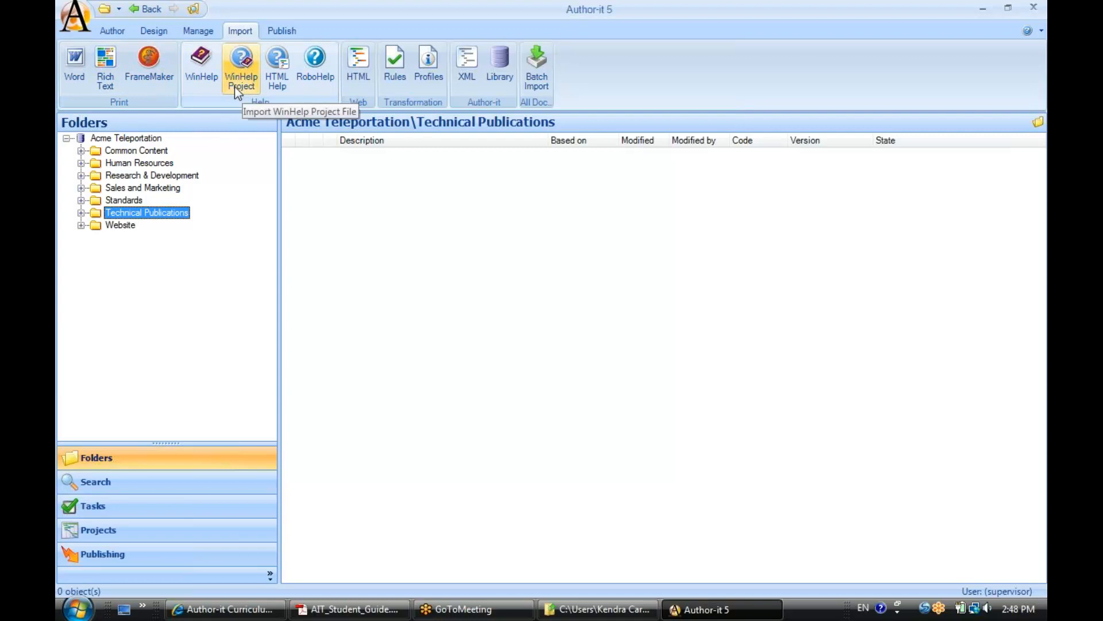
{"action": "mouse_move", "coordinate": [277, 66]}
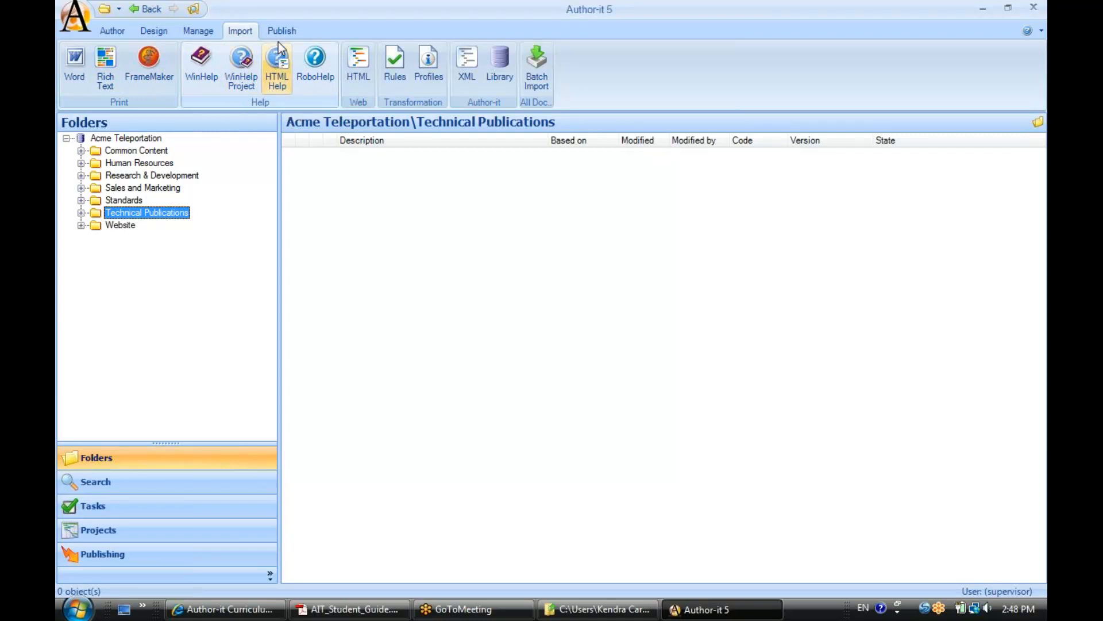
{"action": "left_click", "coordinate": [282, 30]}
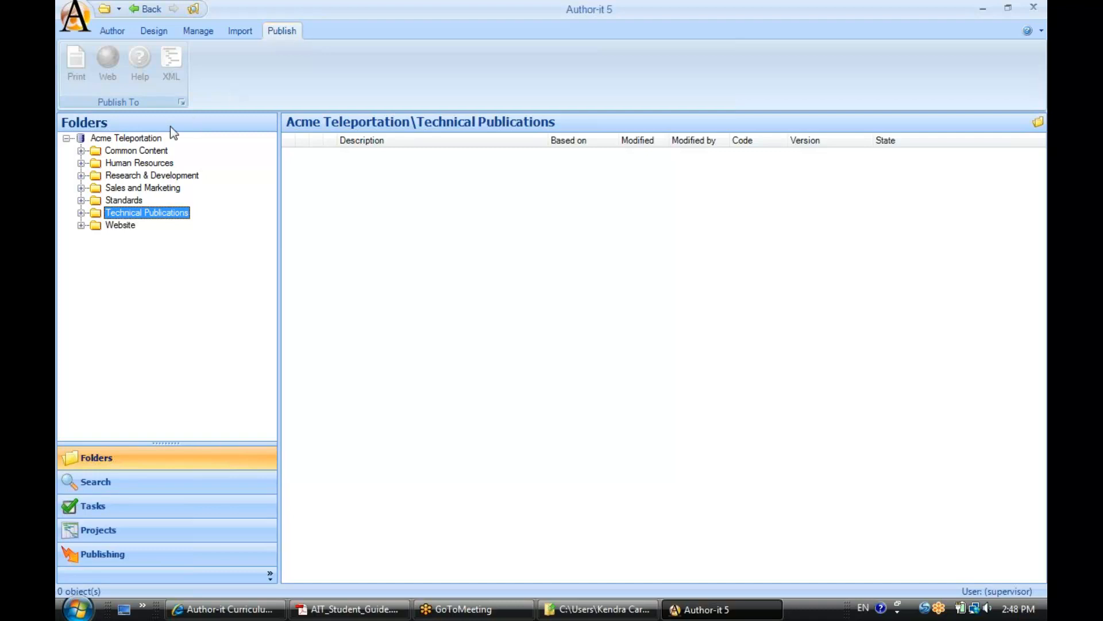
Open Technical Publications > X1000, select the X1000 User Guide book, and show the Author ribbon
{"action": "left_click", "coordinate": [82, 213]}
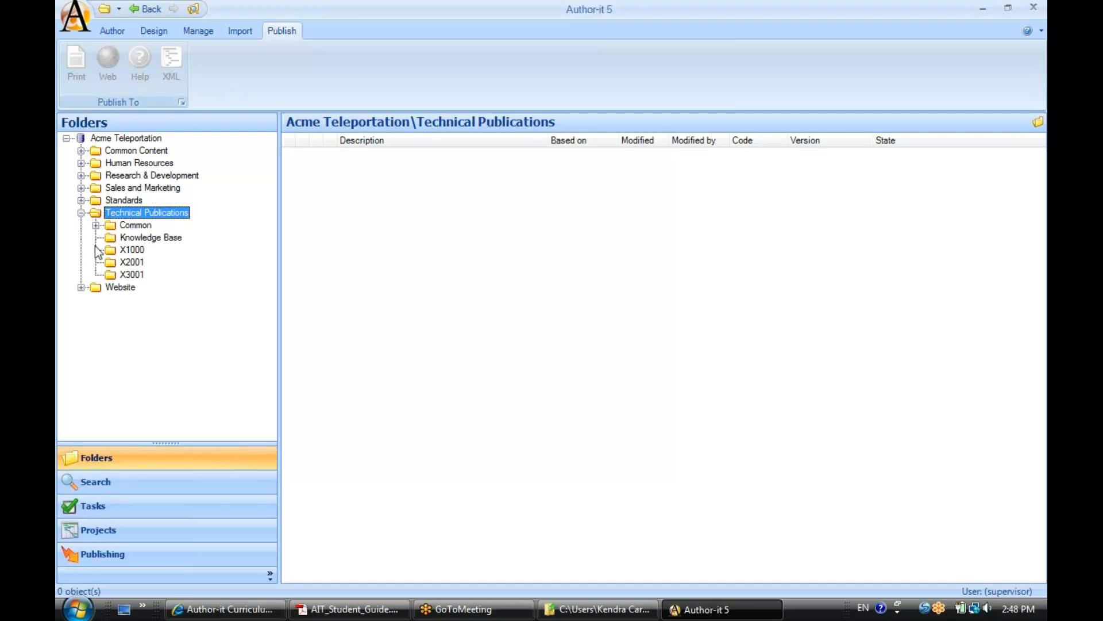
{"action": "left_click", "coordinate": [132, 249]}
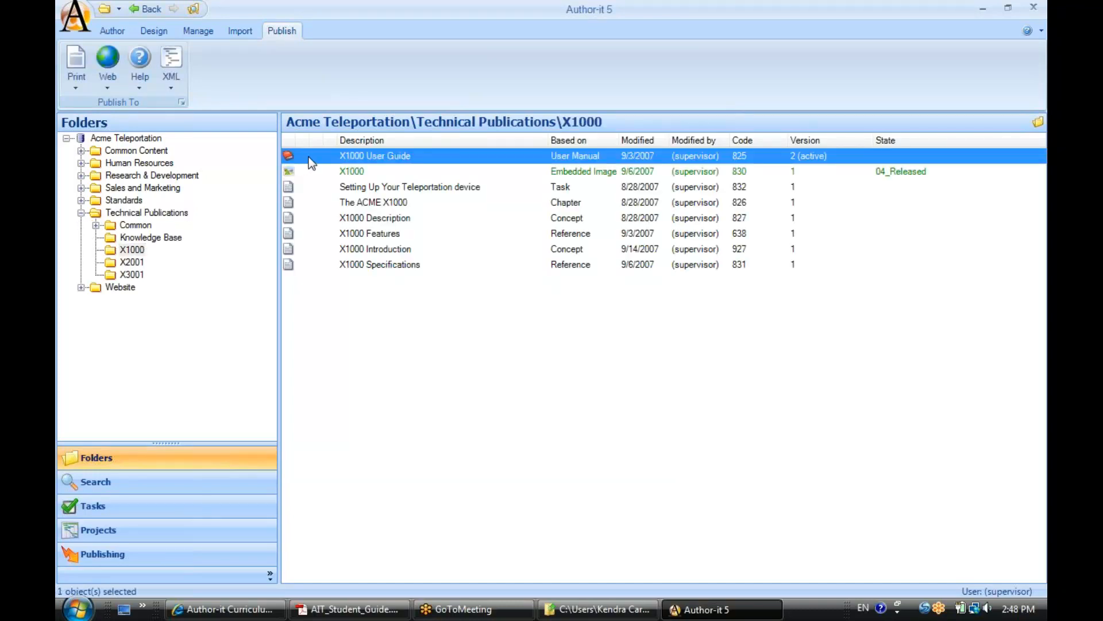
{"action": "mouse_move", "coordinate": [76, 70]}
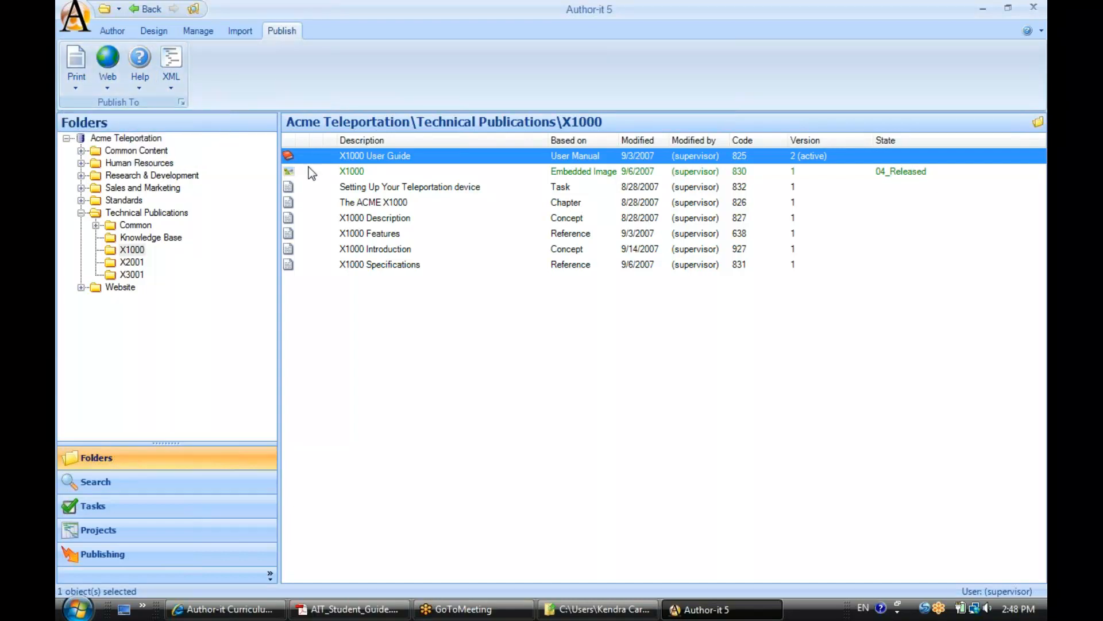
{"action": "left_click", "coordinate": [351, 172]}
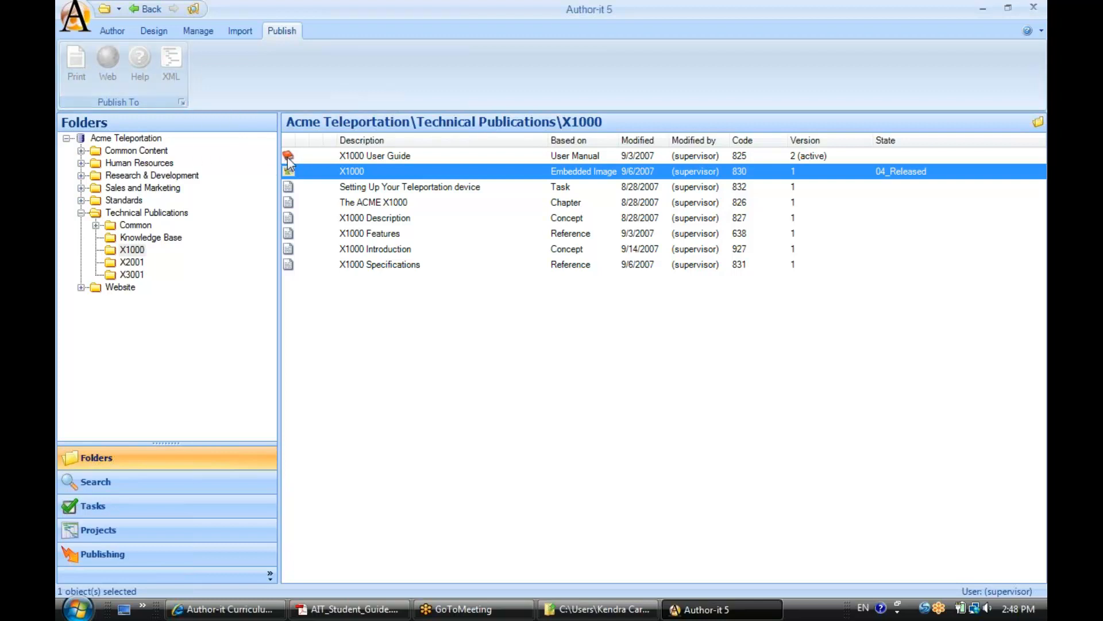
{"action": "mouse_move", "coordinate": [75, 63]}
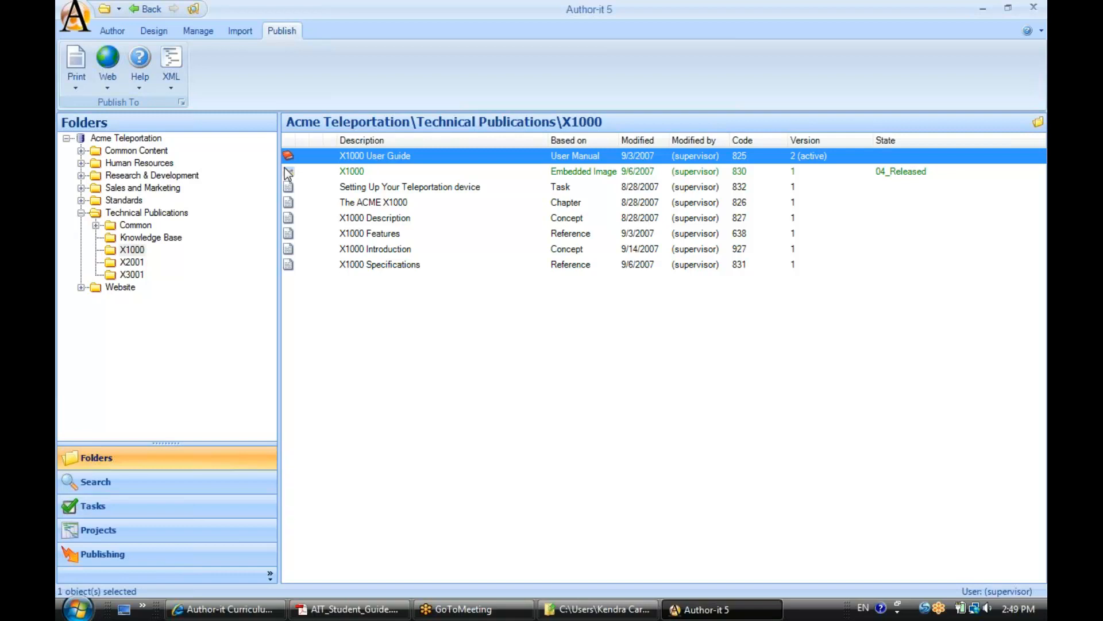
{"action": "left_click", "coordinate": [352, 171]}
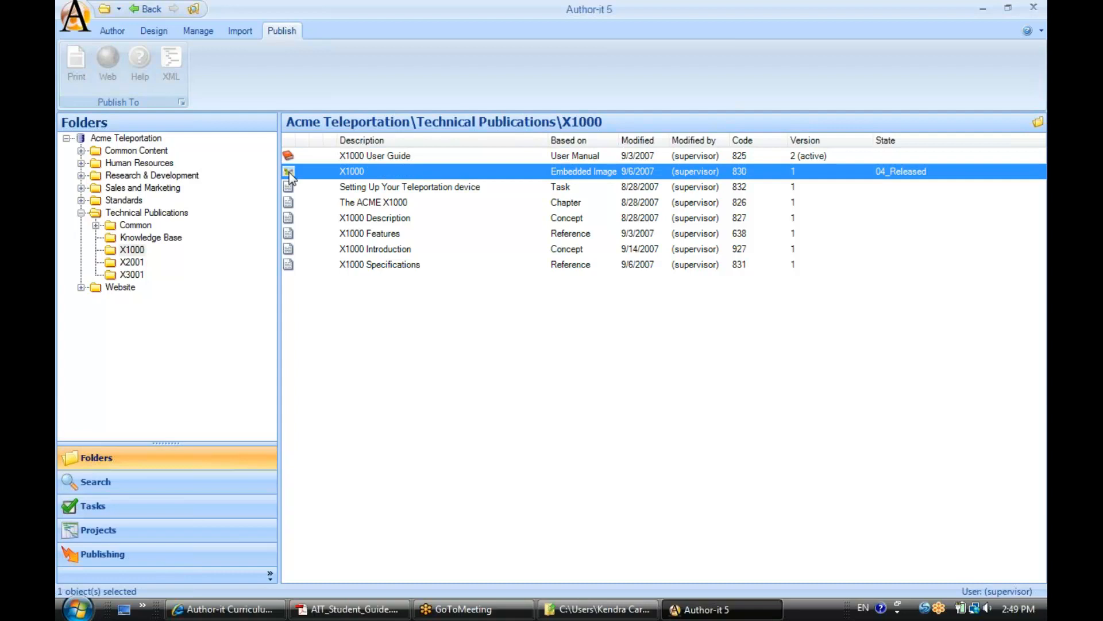
{"action": "left_click", "coordinate": [374, 156]}
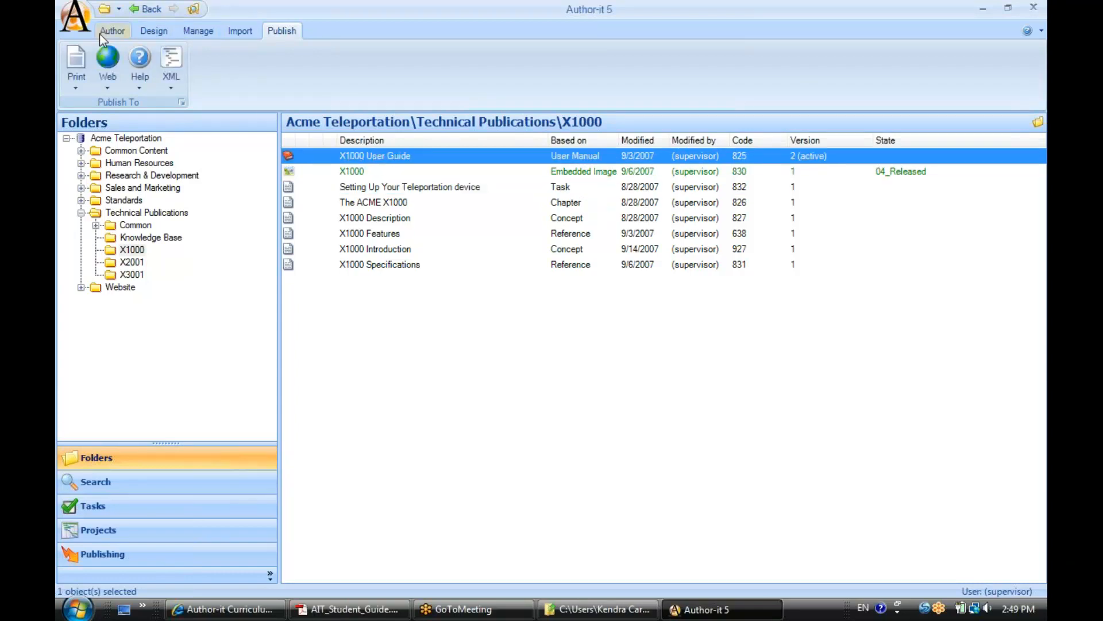
{"action": "left_click", "coordinate": [112, 31]}
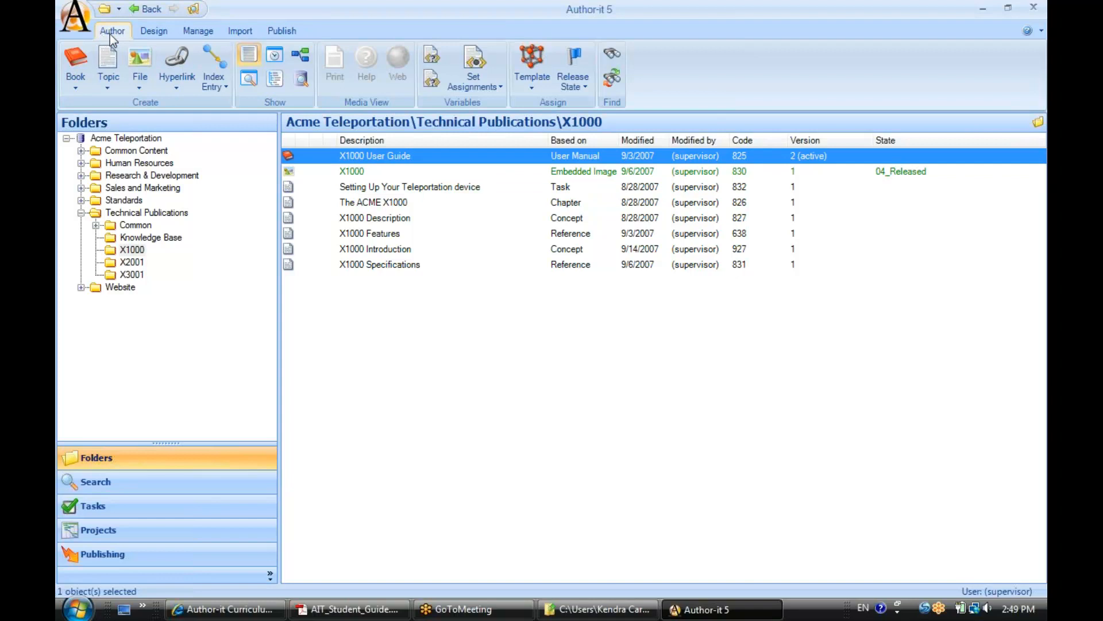